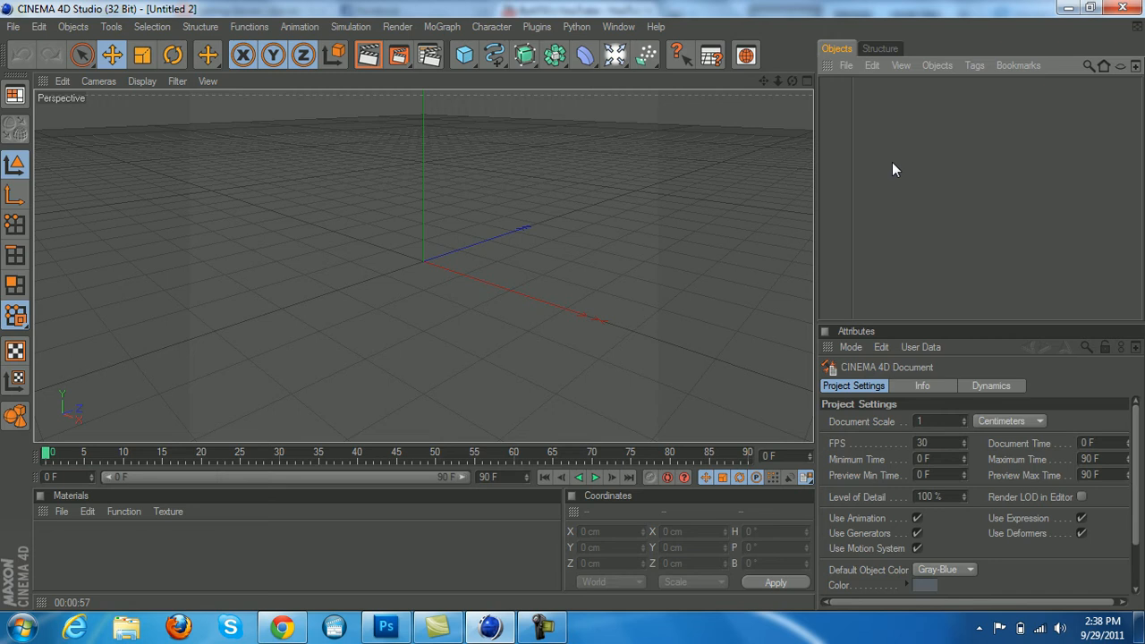
mouse_move(436, 30)
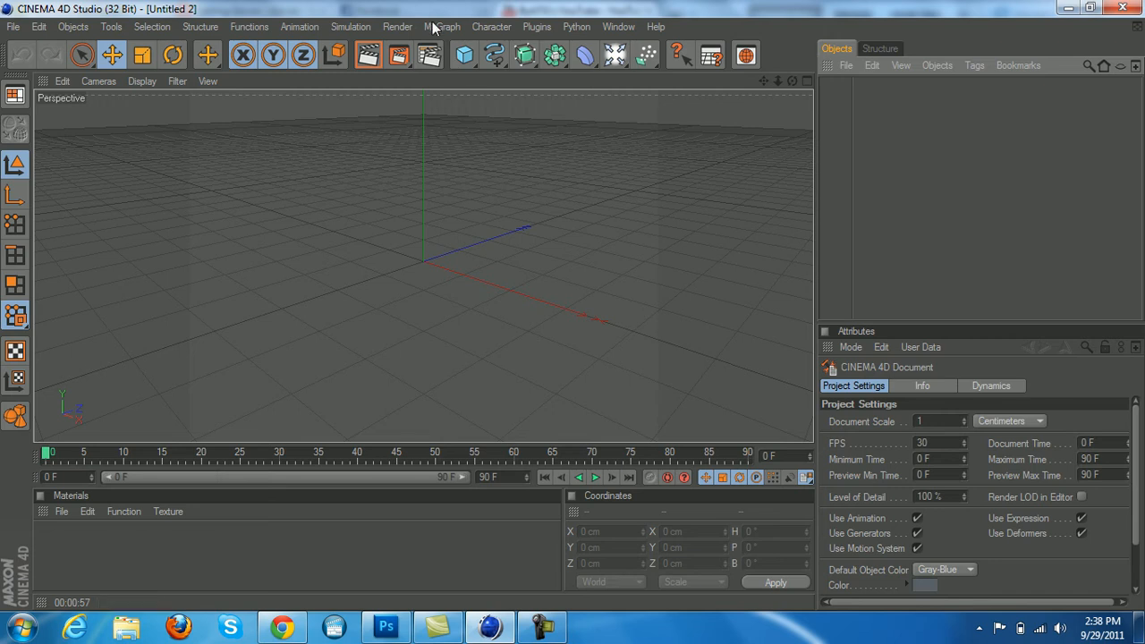
Step: Add a MoText object from the MoGraph menu, showing the default word 'Text'
click(448, 27)
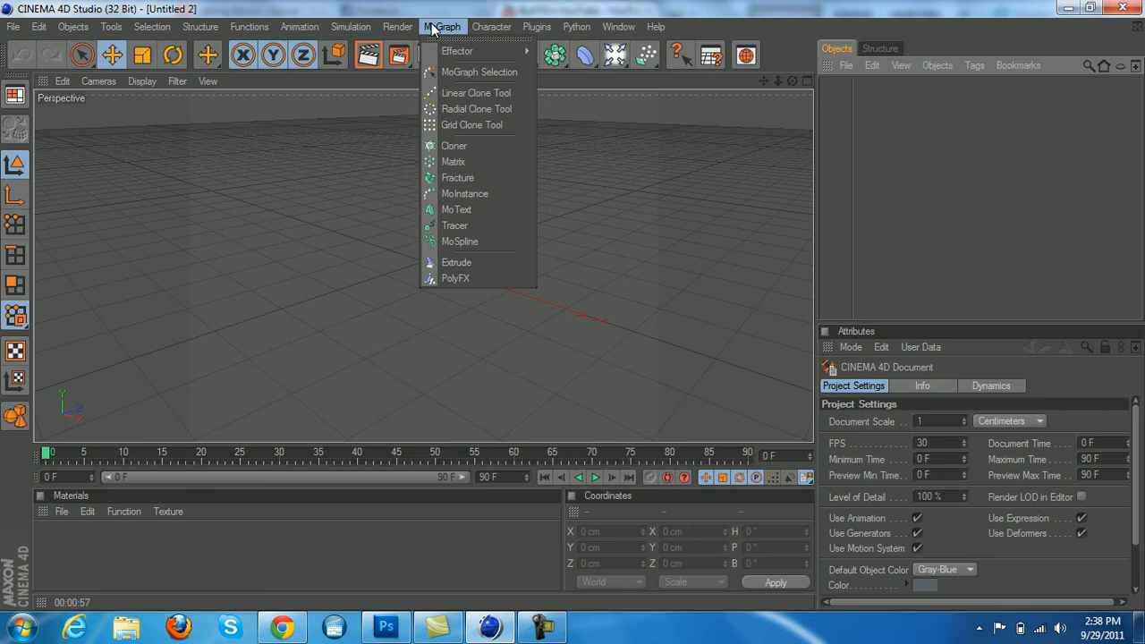
mouse_move(464, 215)
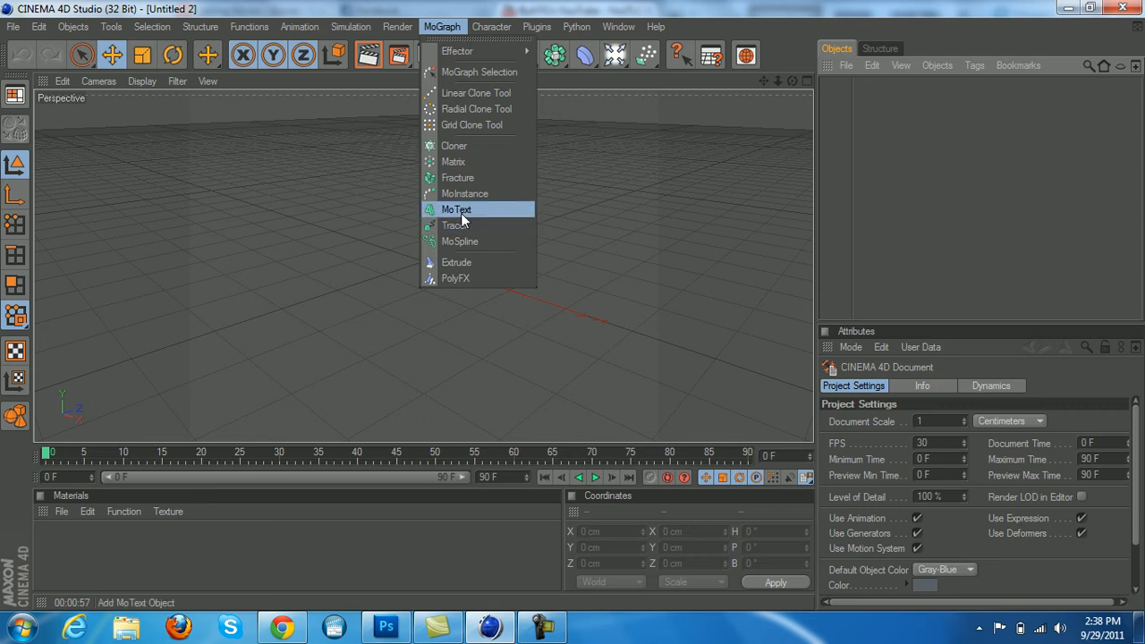
click(456, 208)
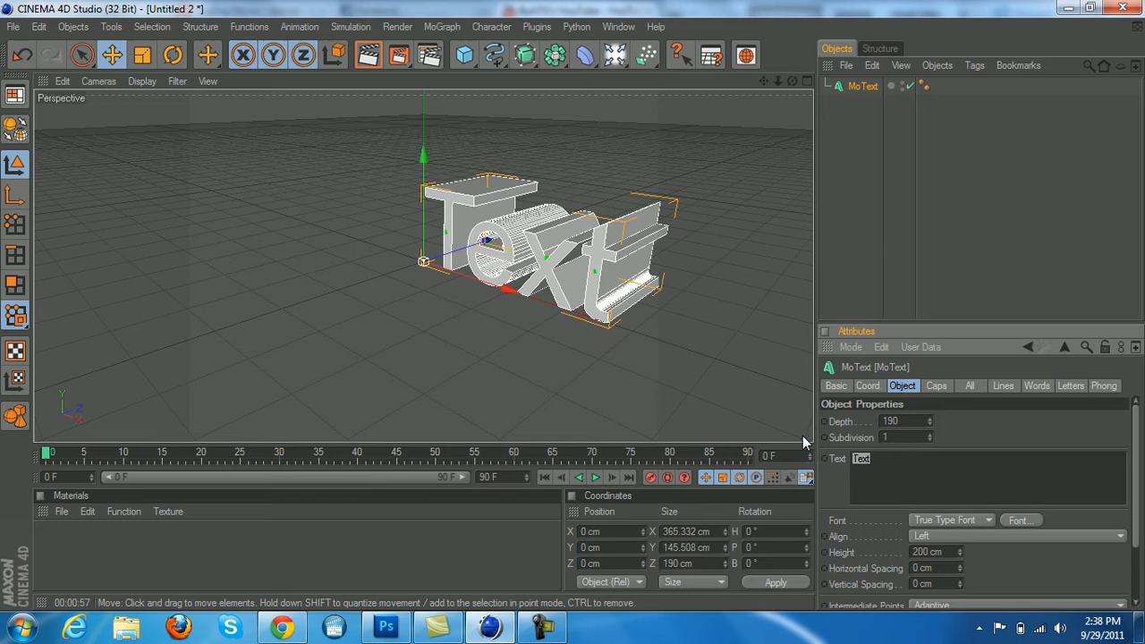
Step: Change the MoText to read 'TUTORIAL' in the Agency FB font
text(TUTORIAL)
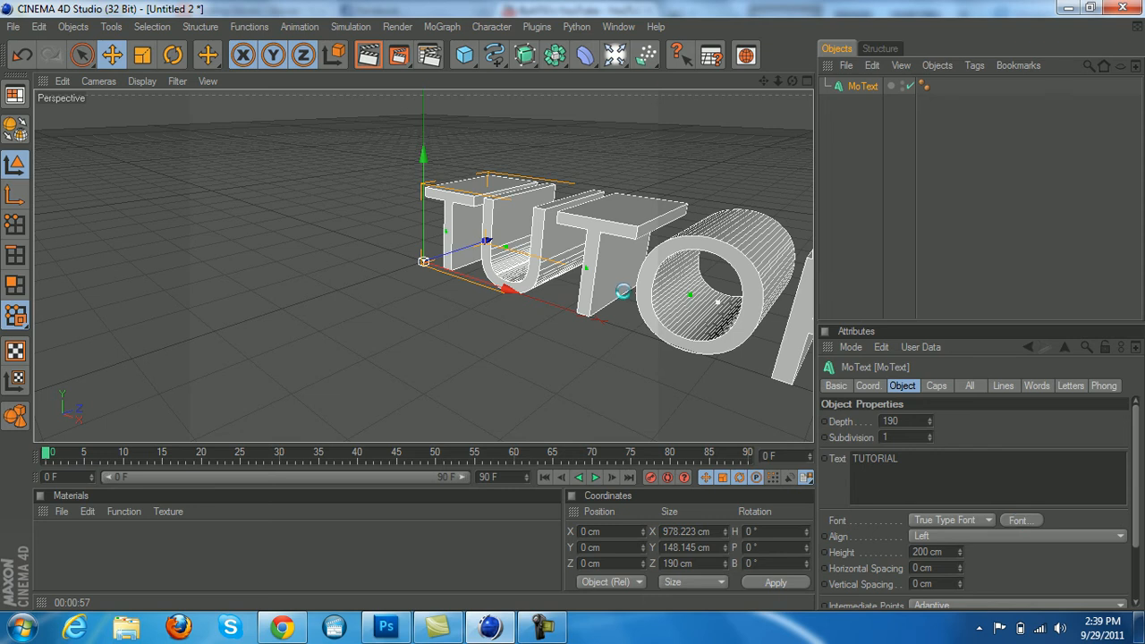
click(1022, 519)
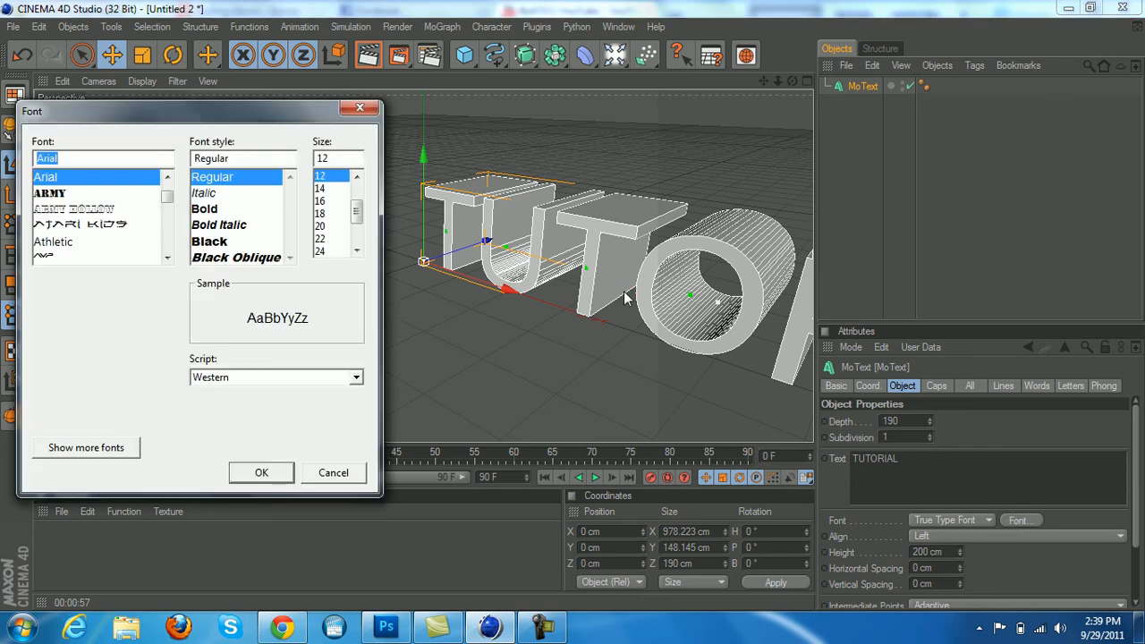
text(agenc)
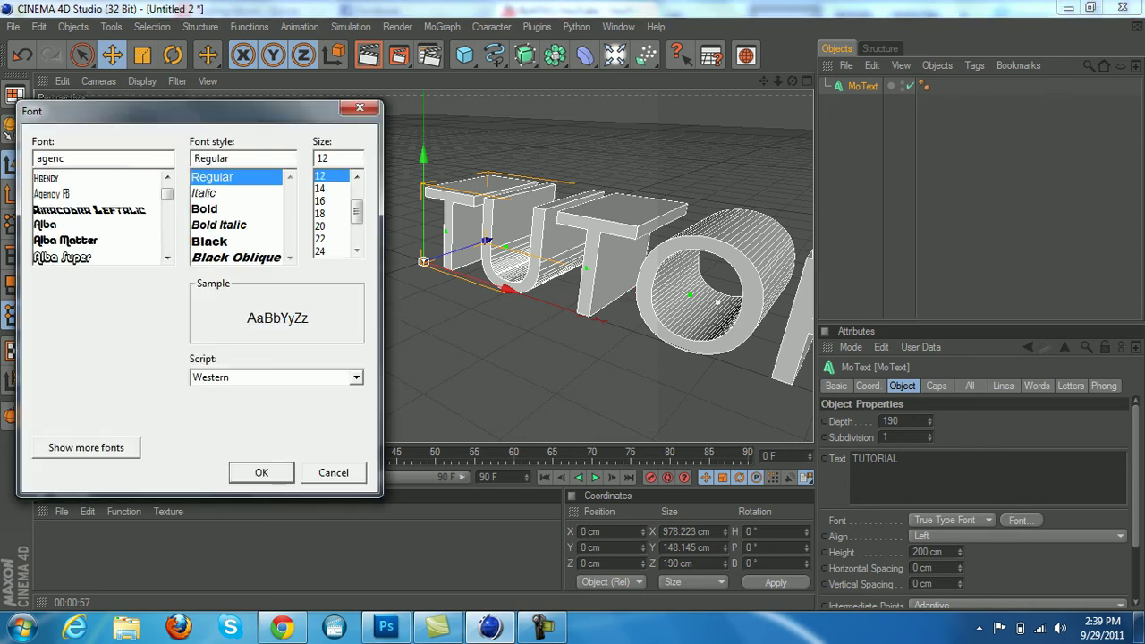
click(54, 194)
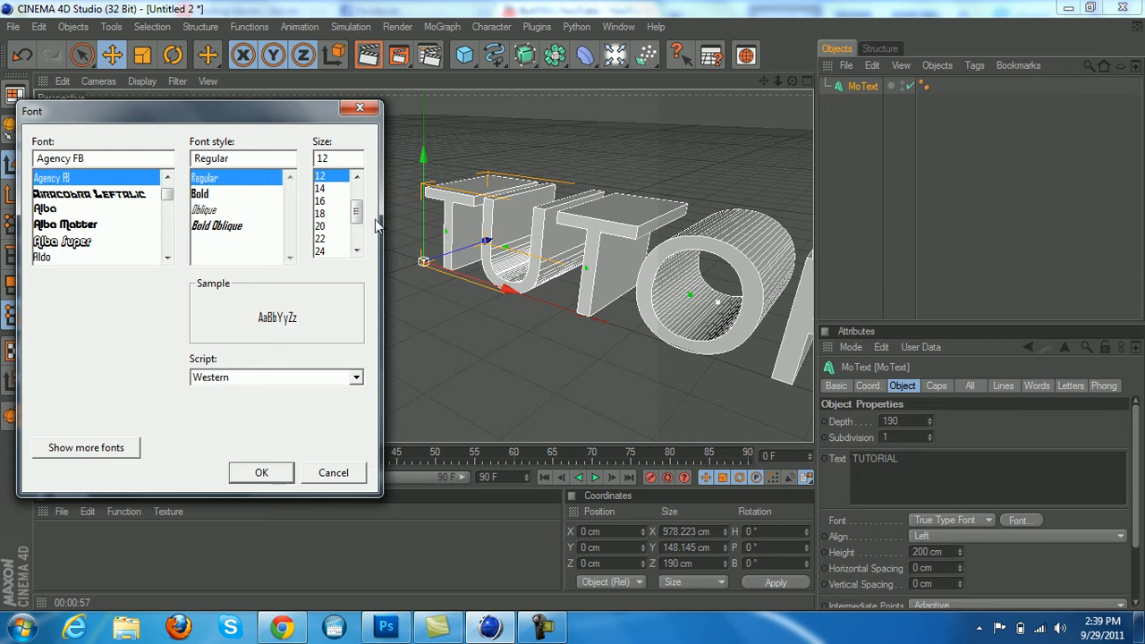
click(201, 193)
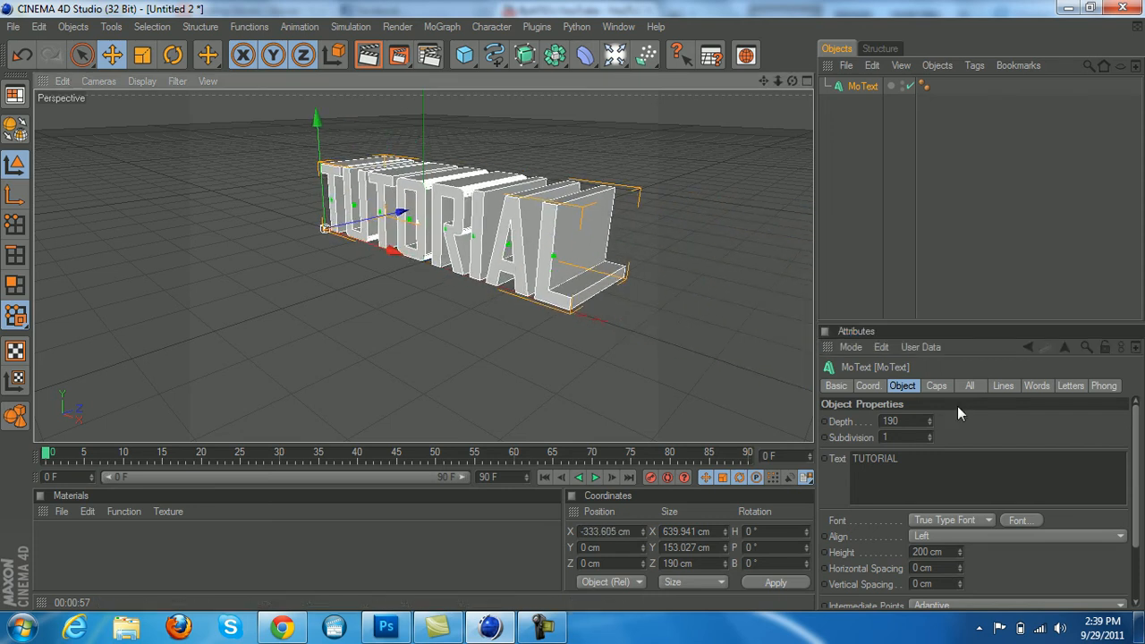
Step: Set the text's start cap to Fillet Cap in the Caps tab
click(937, 386)
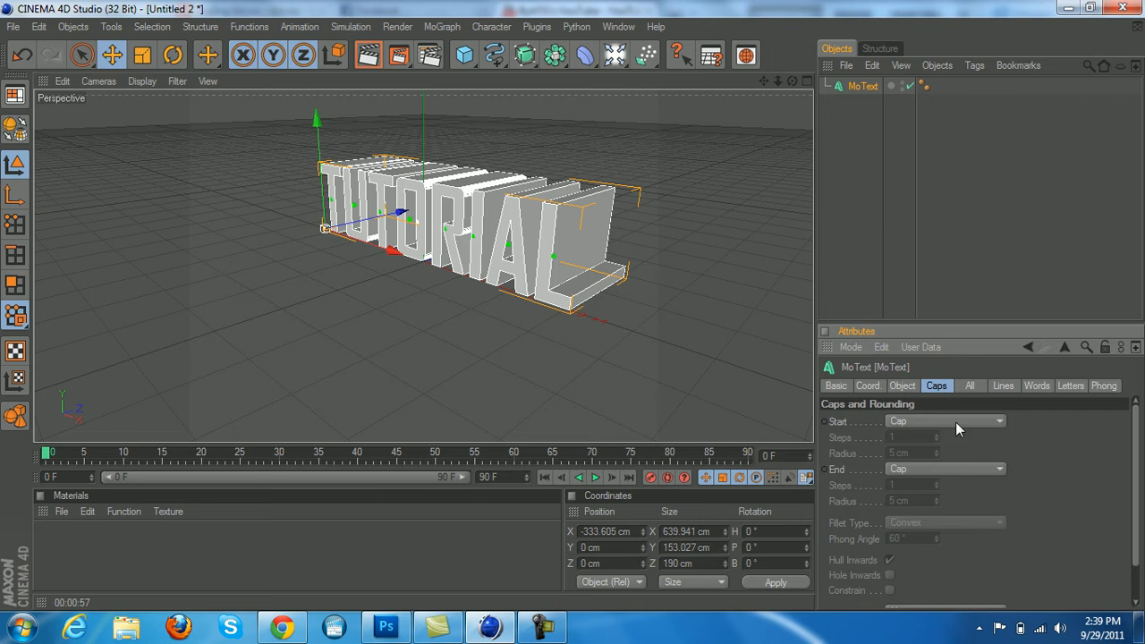
mouse_move(938, 387)
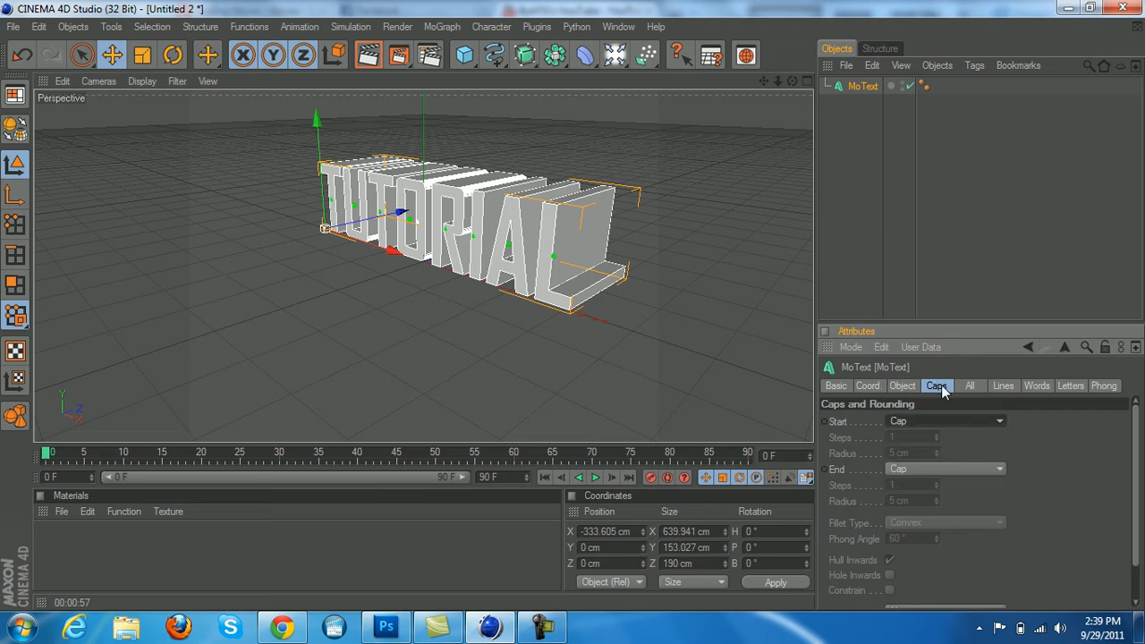
click(946, 421)
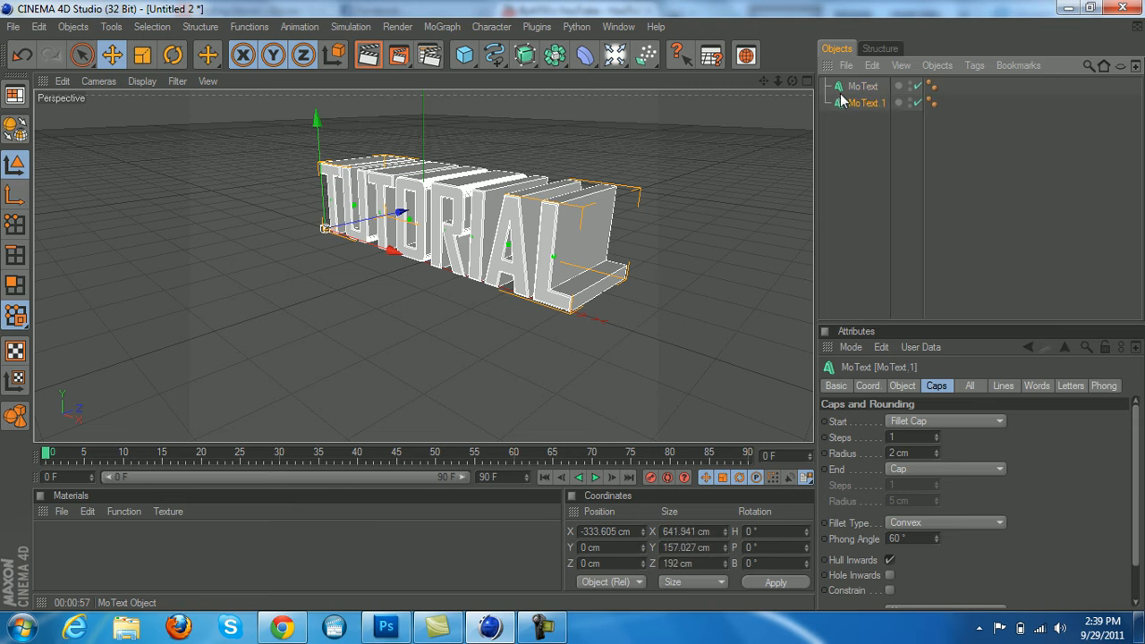
mouse_move(798, 87)
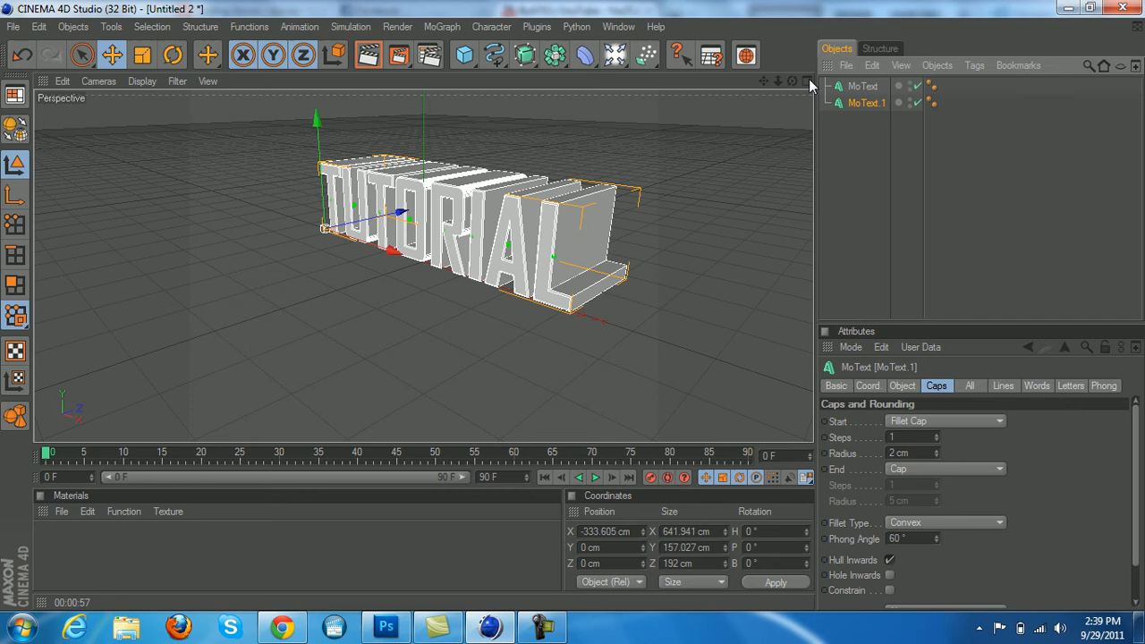
click(804, 81)
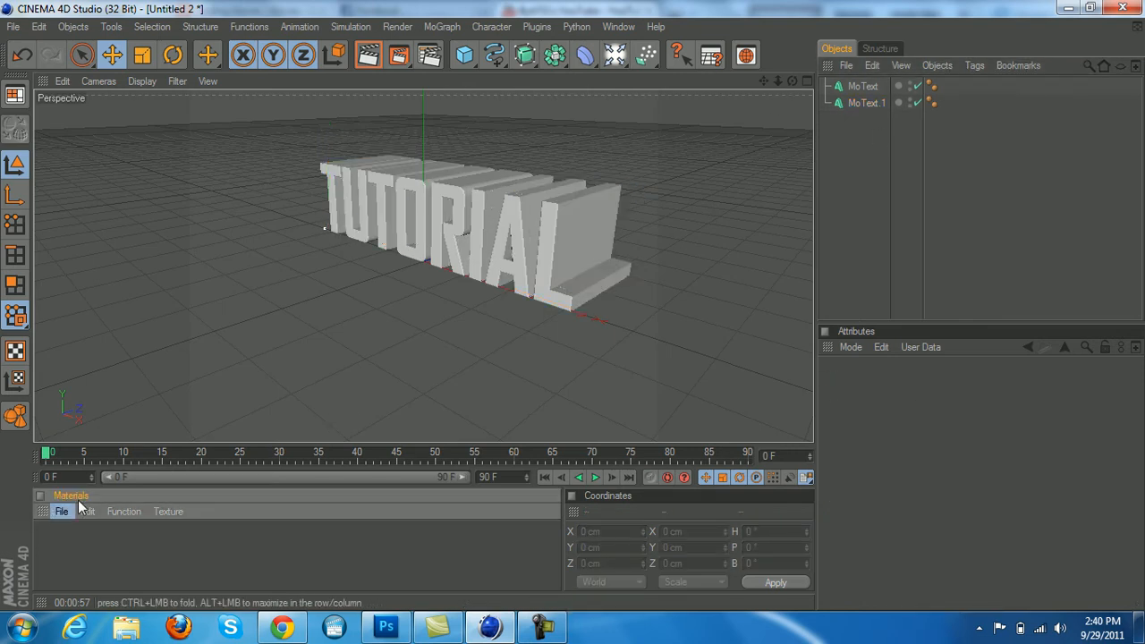
Step: Load Materials1 from ATG's Graphics Pack > Materials into the Material Manager
click(61, 512)
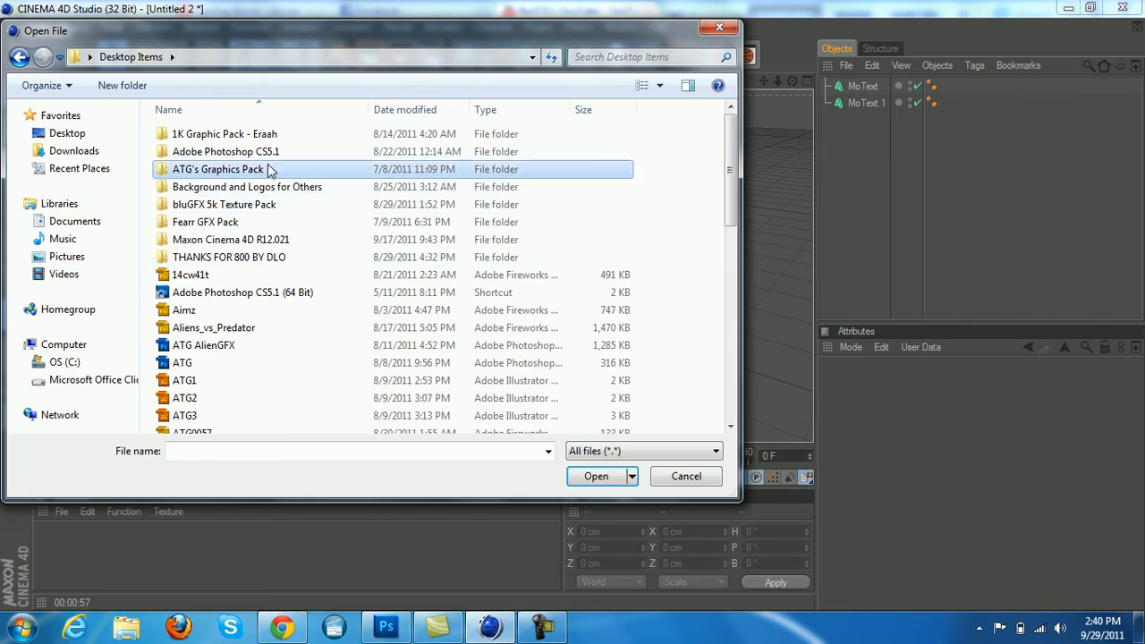
double_click(218, 169)
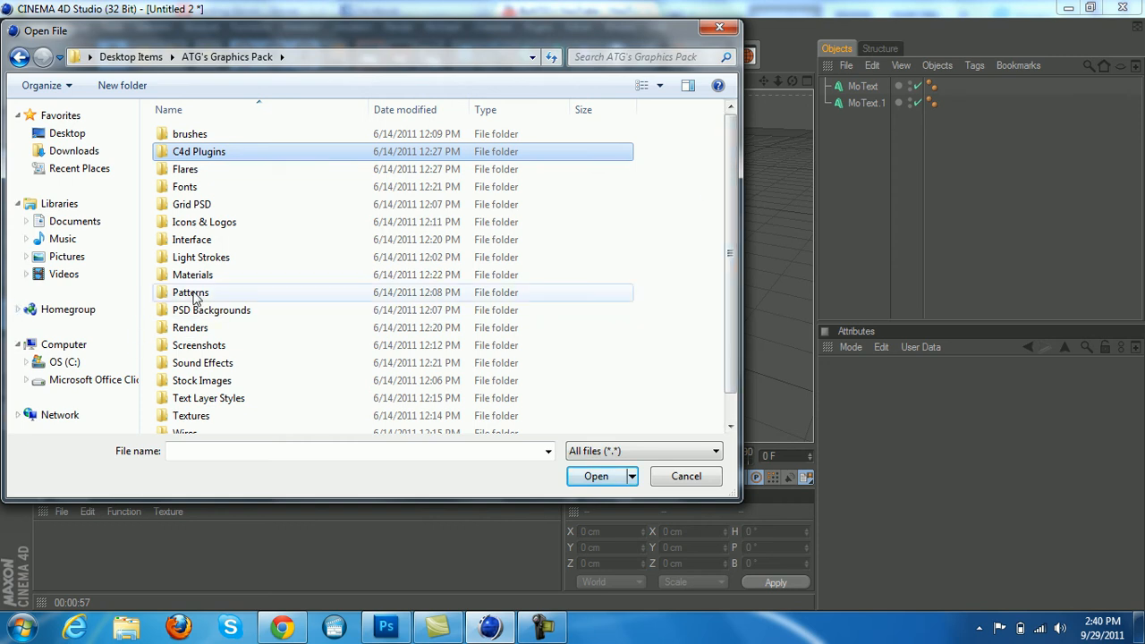
double_click(192, 275)
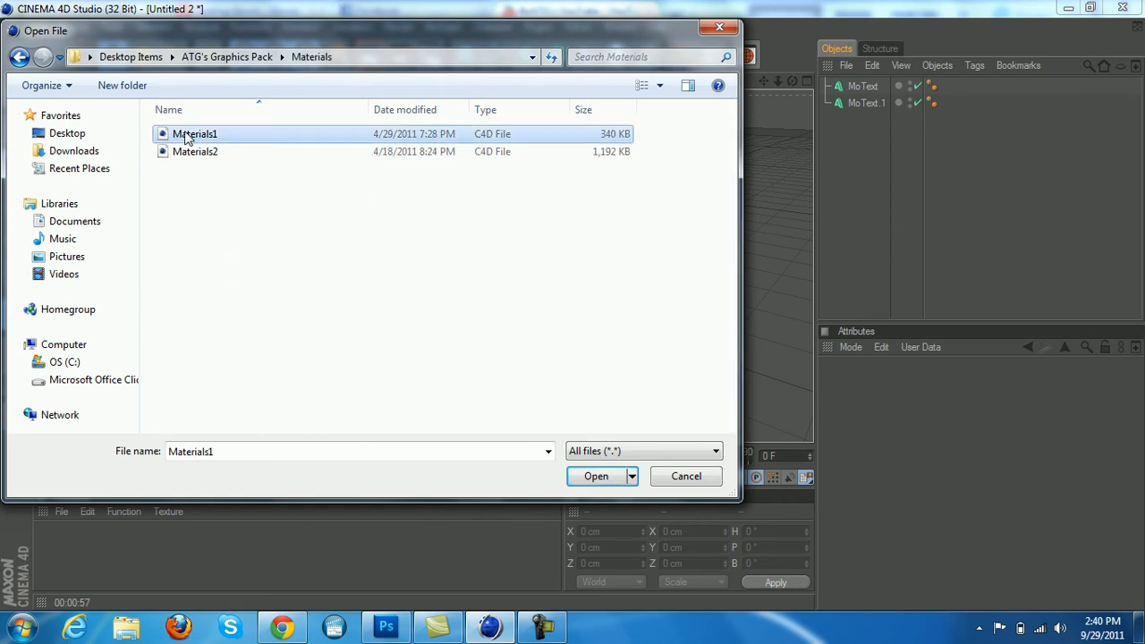
click(594, 476)
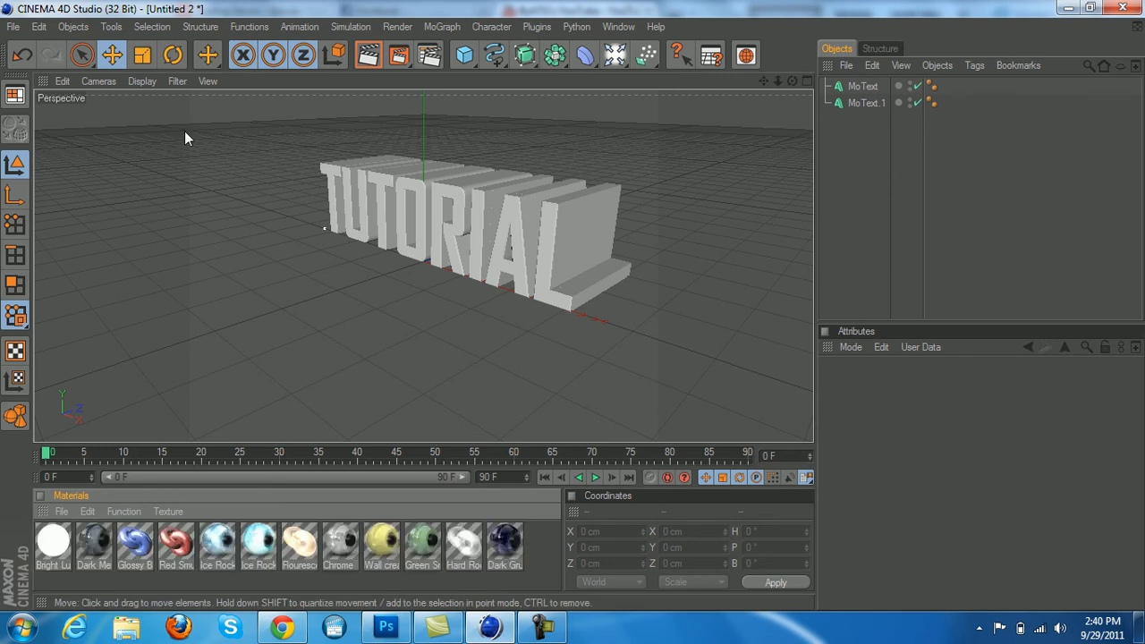
mouse_move(559, 223)
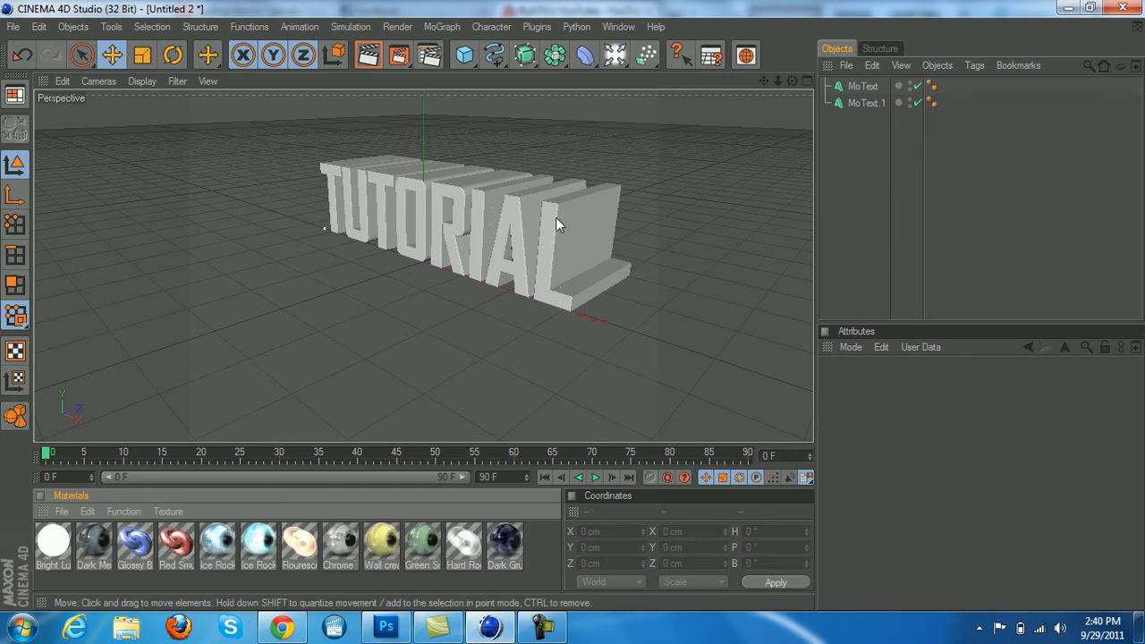
Step: Select MoText.1 and adjust its fillet cap radius
click(867, 114)
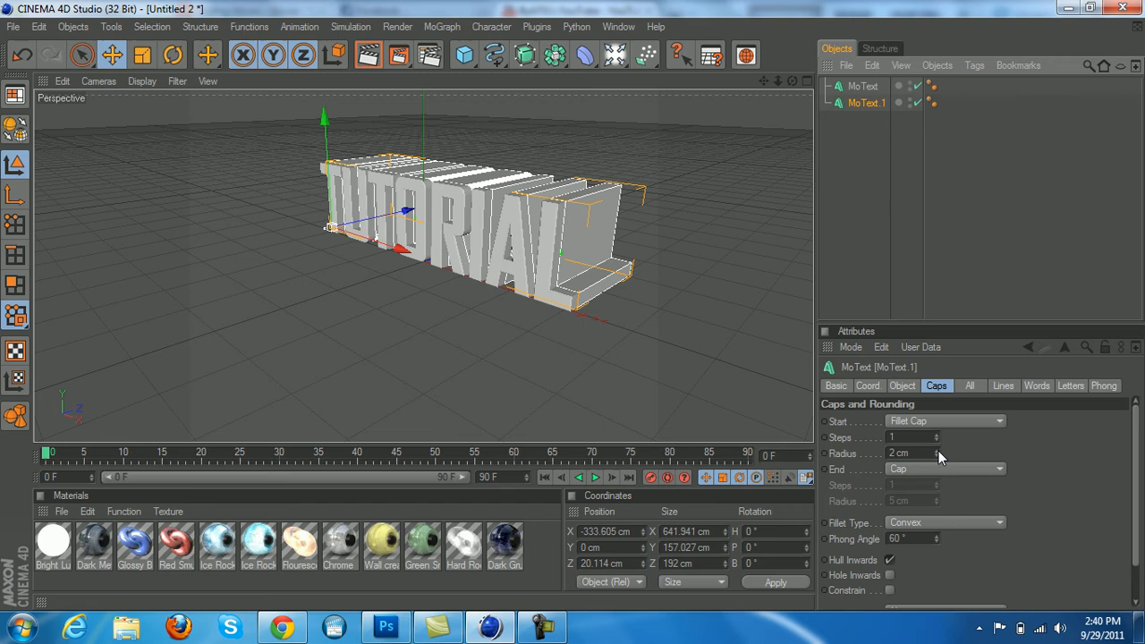
drag(935, 452, 935, 456)
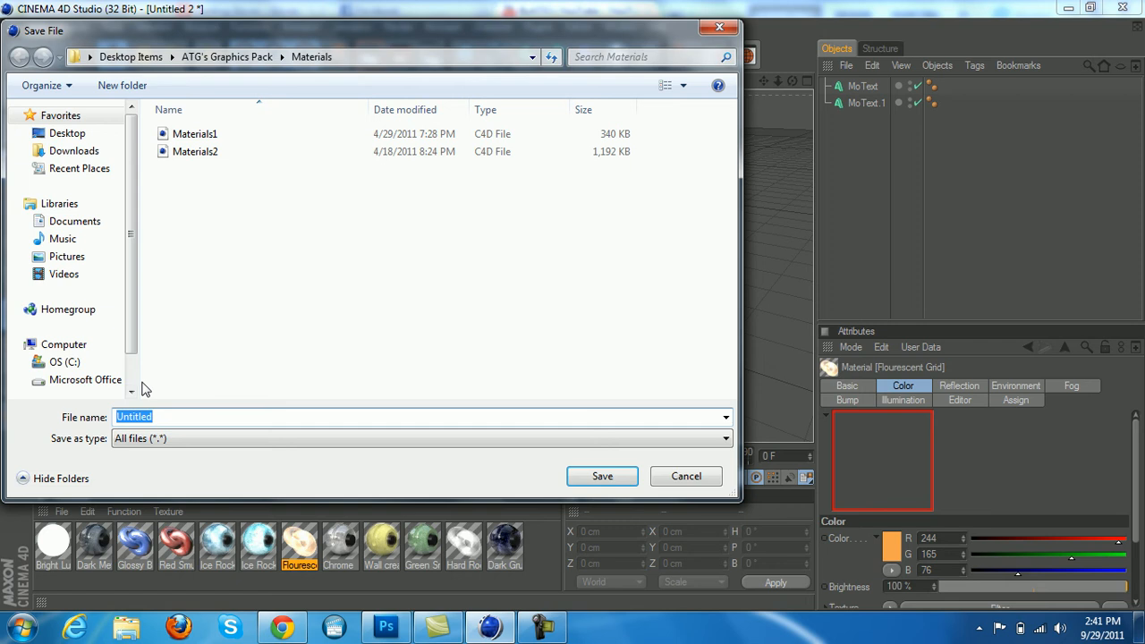
Step: Load the Materials2 library file from the Materials folder
click(194, 151)
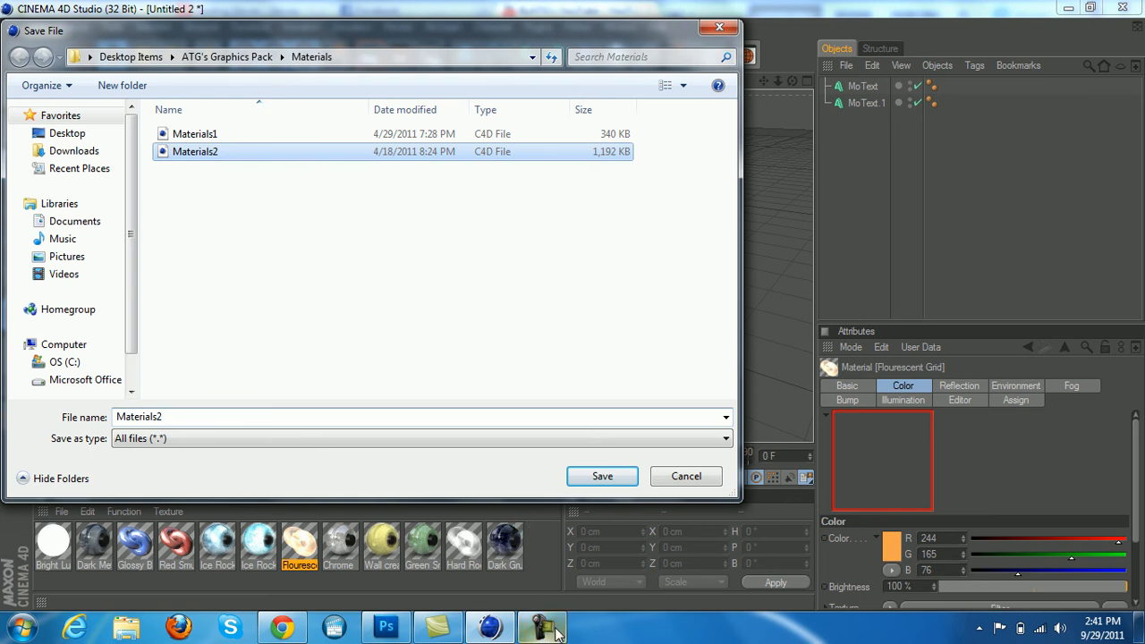
click(602, 476)
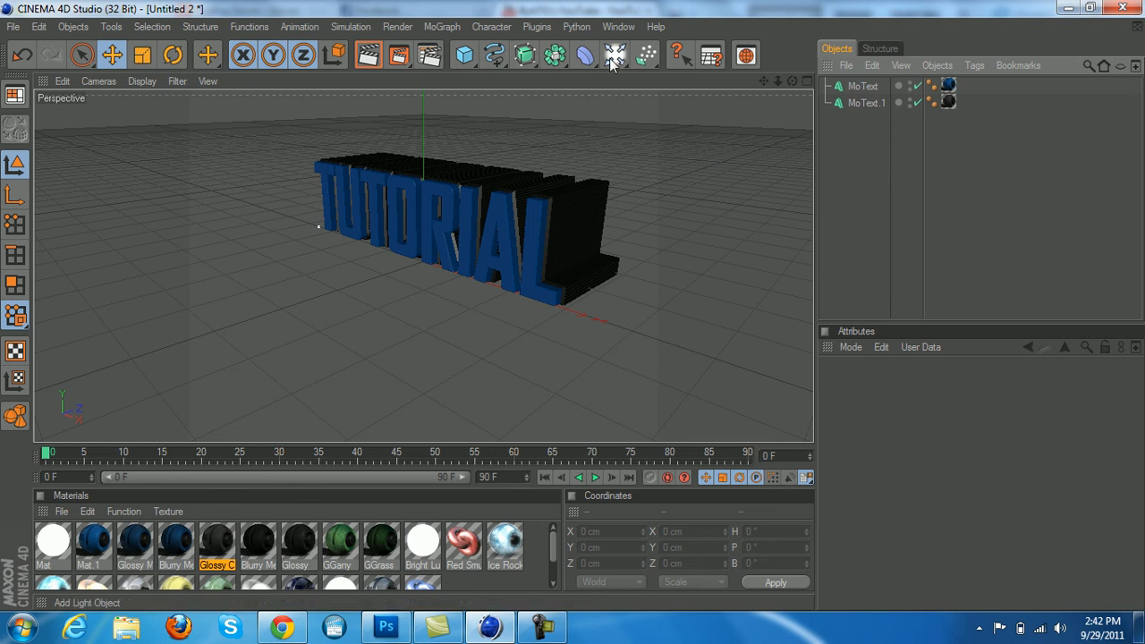
Step: Add a Light object and raise it above the TUTORIAL text
click(615, 53)
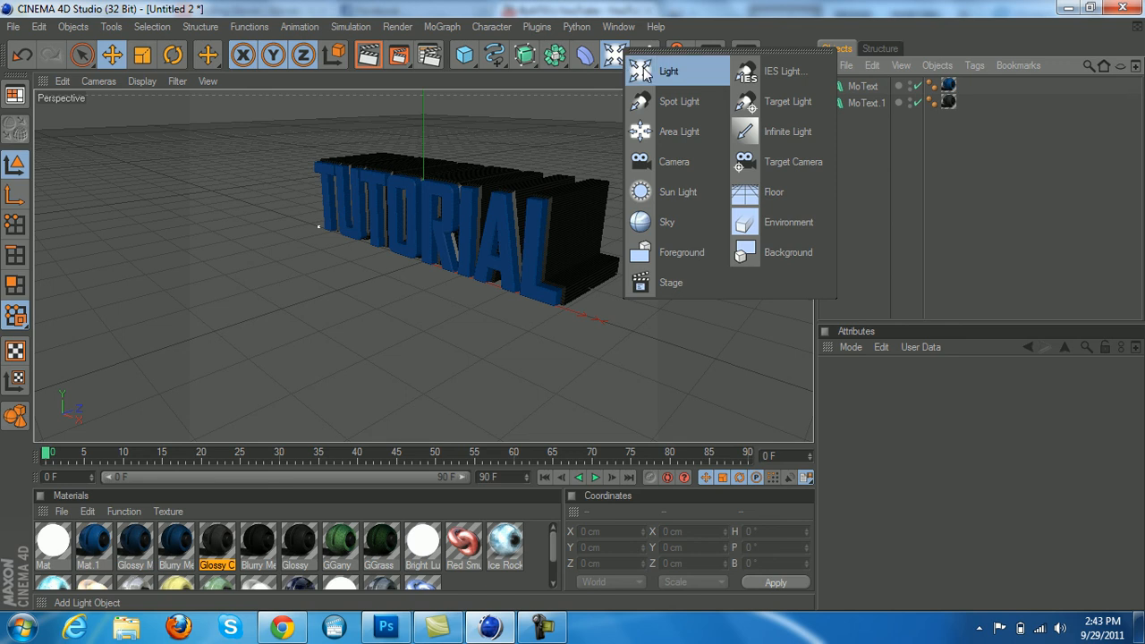
click(669, 70)
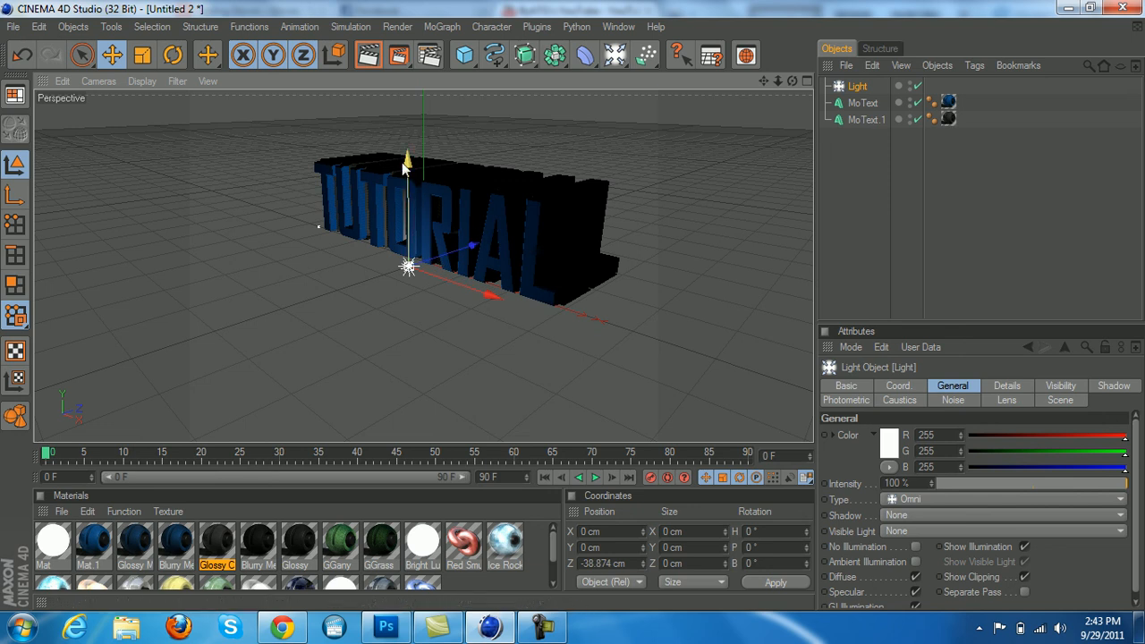
drag(407, 161, 407, 99)
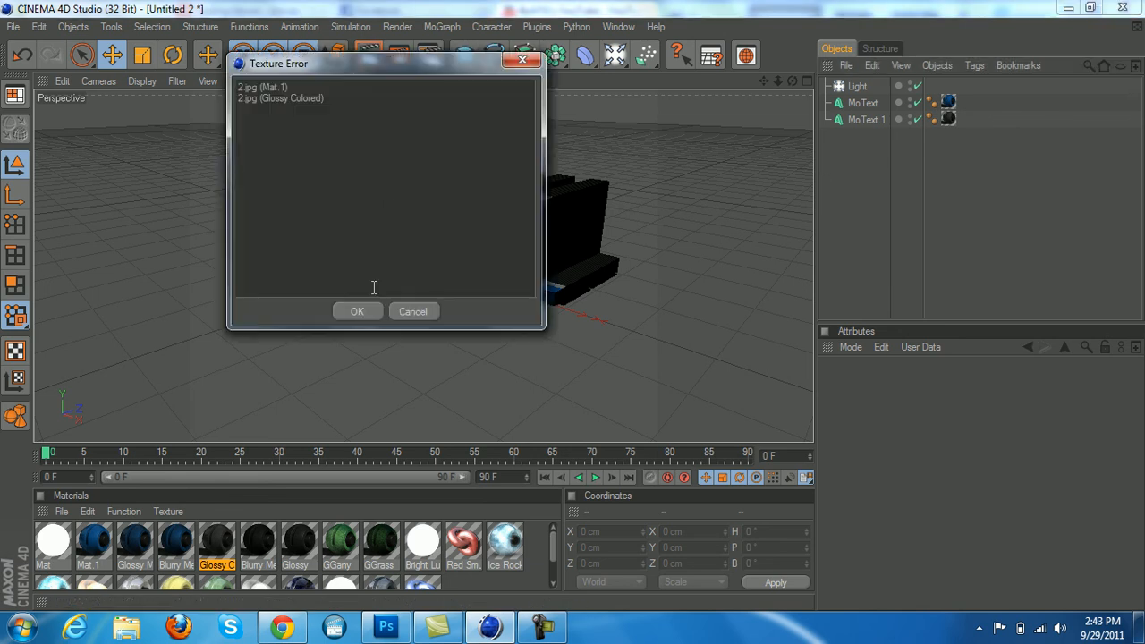
Step: Dismiss the missing 2.jpg texture warnings so the black-background render completes
click(357, 311)
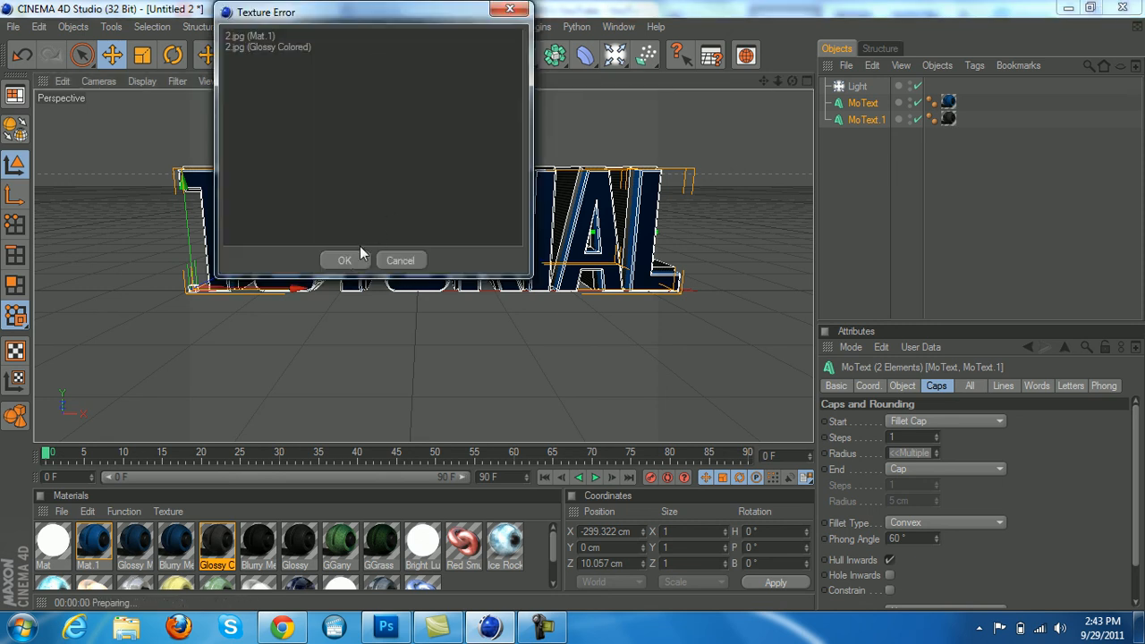
click(345, 260)
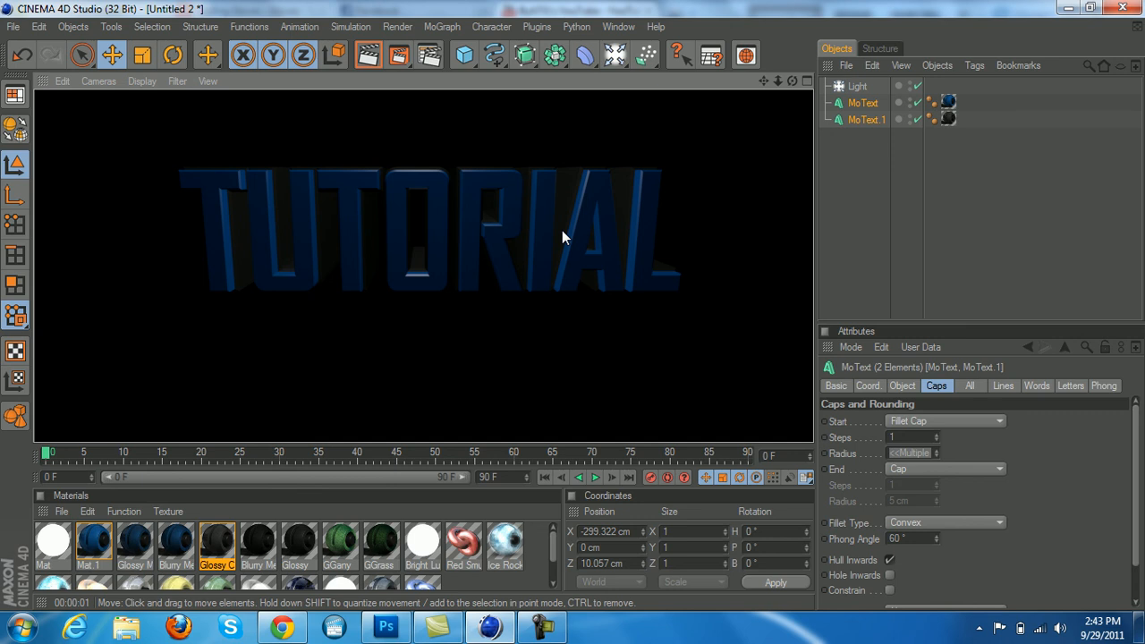
mouse_move(418, 431)
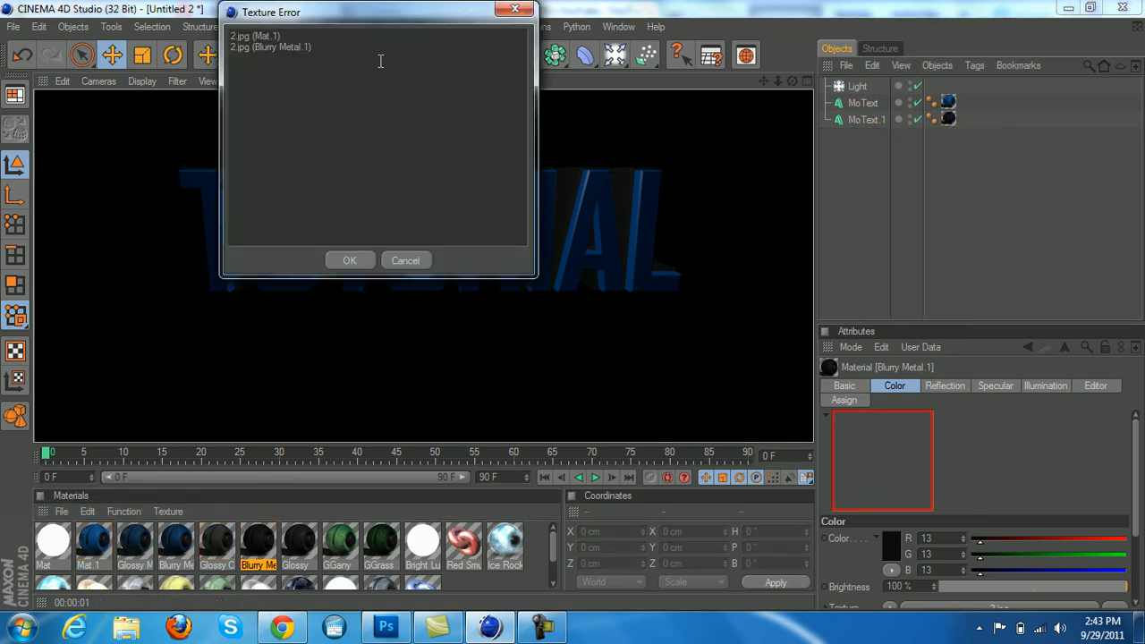
click(350, 261)
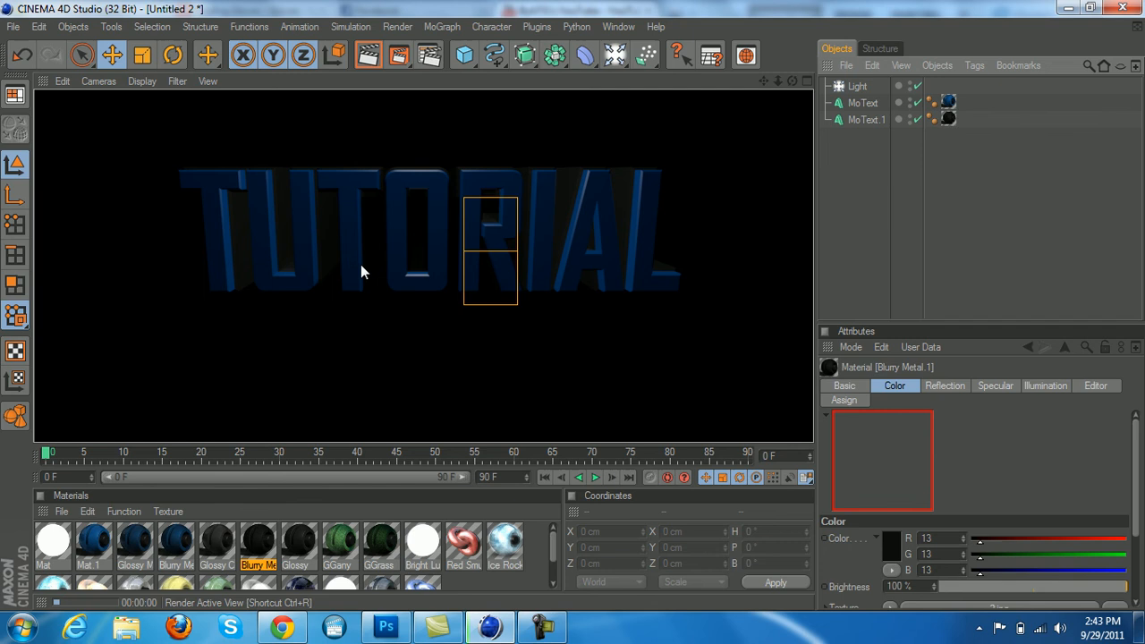